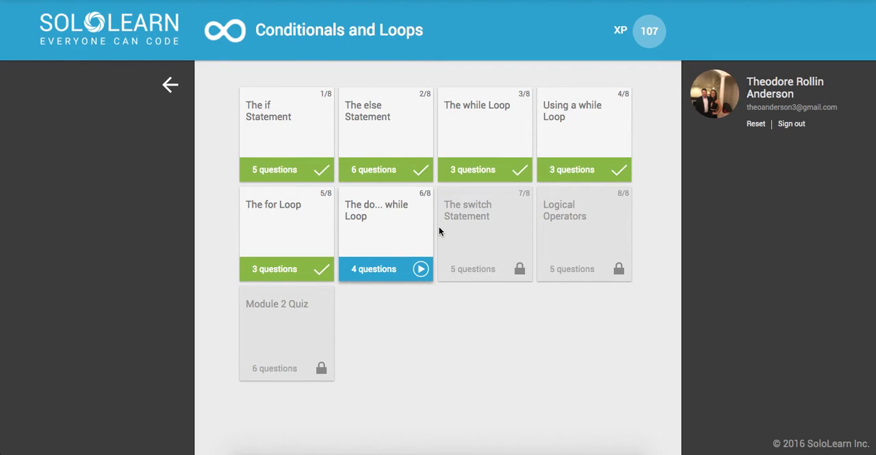
{"action": "mouse_move", "coordinate": [381, 230]}
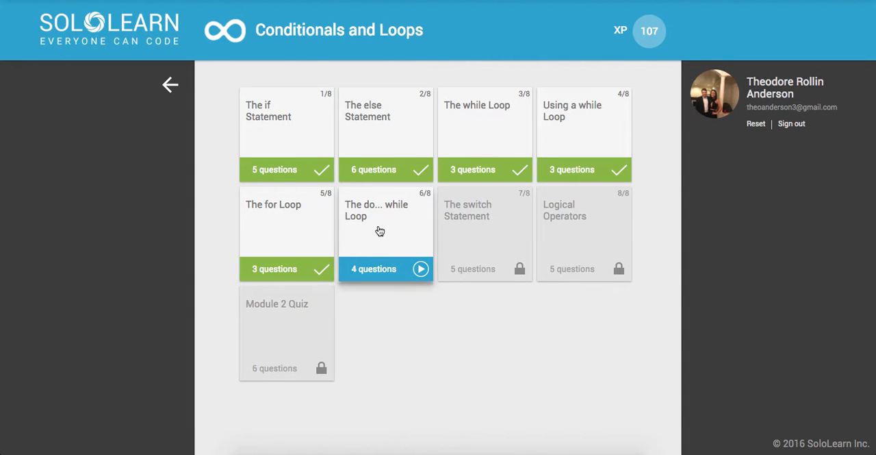
- Start 'The do... while Loop' lesson from the module list
{"action": "left_click", "coordinate": [386, 219]}
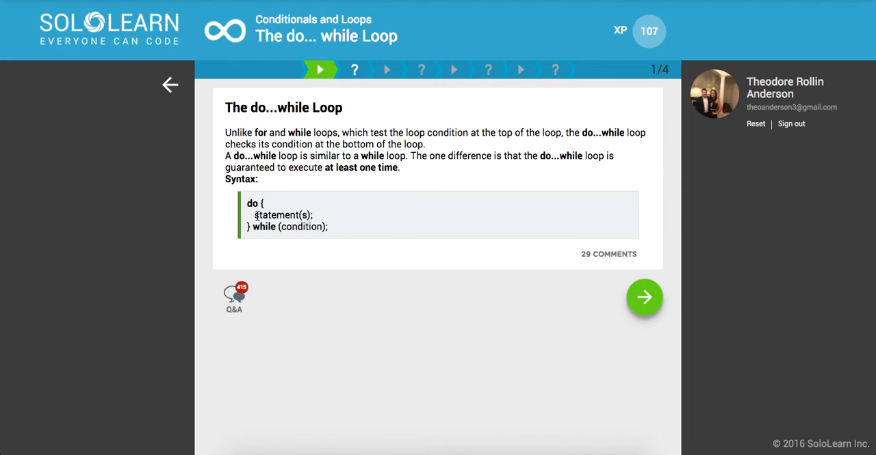
{"action": "left_click_drag", "start_coordinate": [257, 213], "coordinate": [294, 227]}
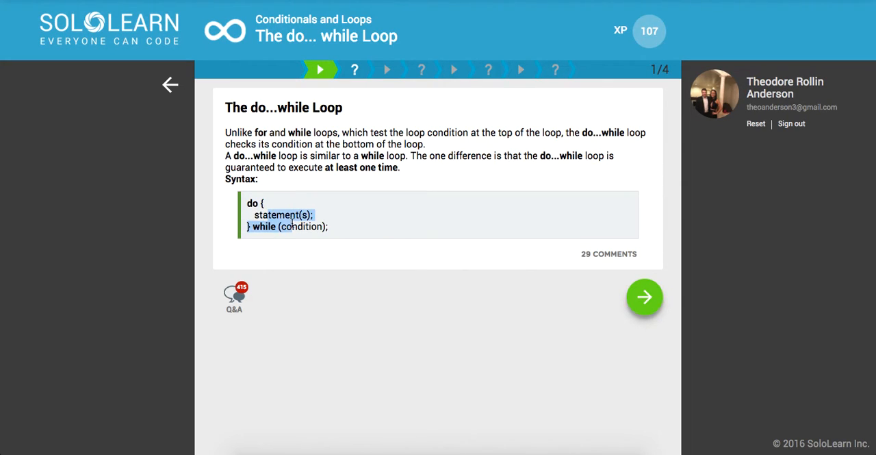
{"action": "mouse_move", "coordinate": [294, 222]}
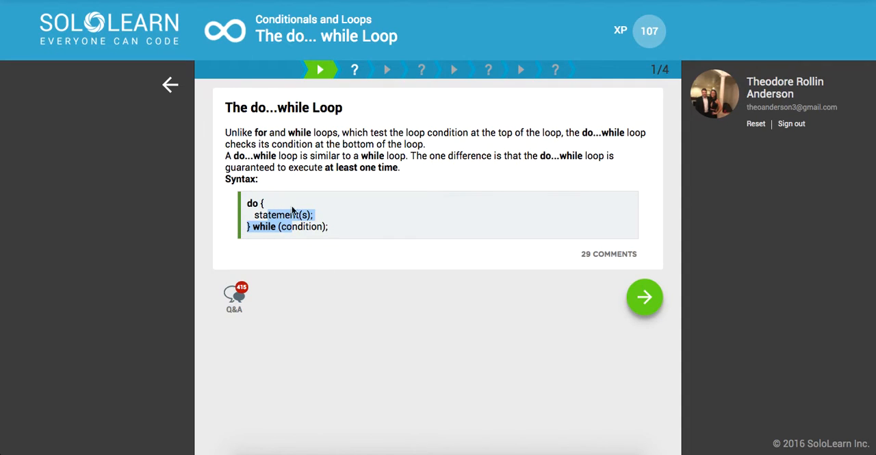
{"action": "mouse_move", "coordinate": [442, 214]}
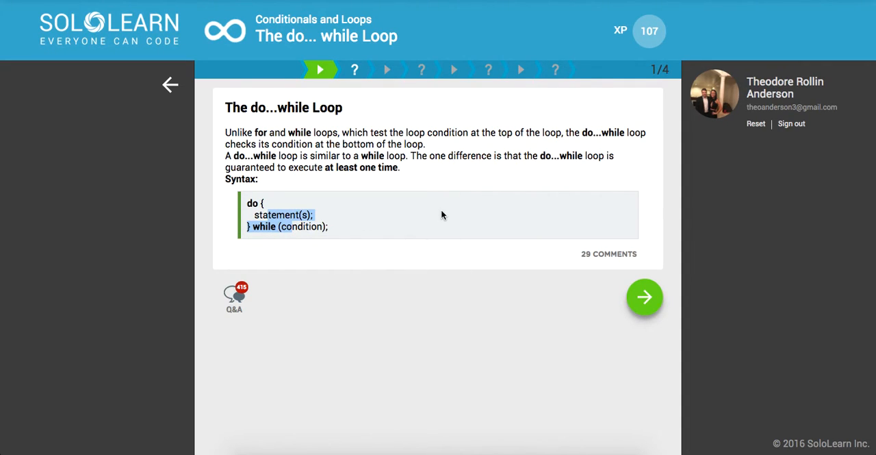
{"action": "mouse_move", "coordinate": [445, 222]}
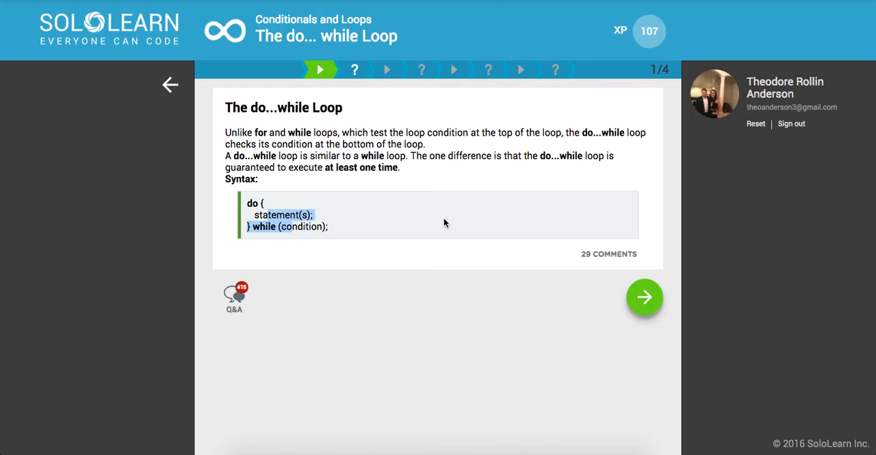
- Answer the syntax question with 'do { } while (test);' and continue to page two
{"action": "left_click", "coordinate": [644, 295]}
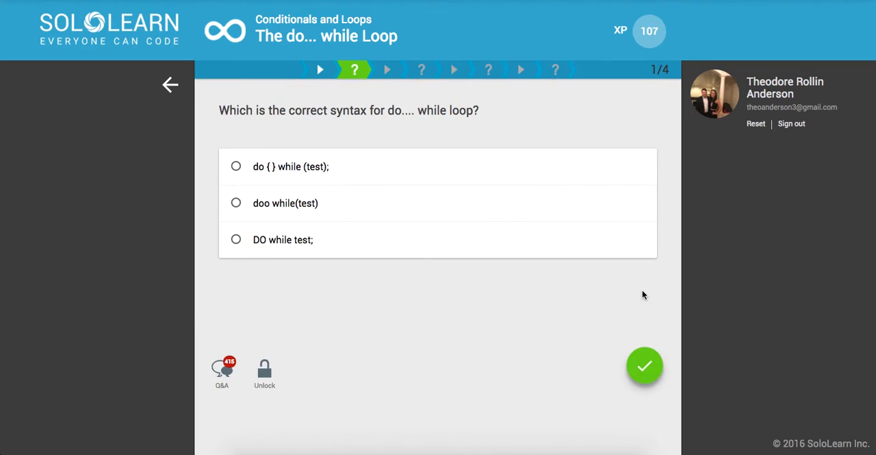
{"action": "mouse_move", "coordinate": [354, 244]}
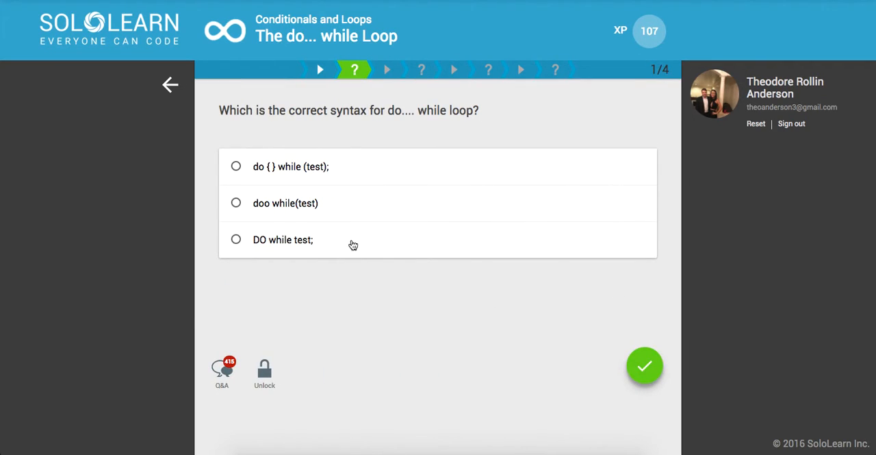
{"action": "mouse_move", "coordinate": [216, 157]}
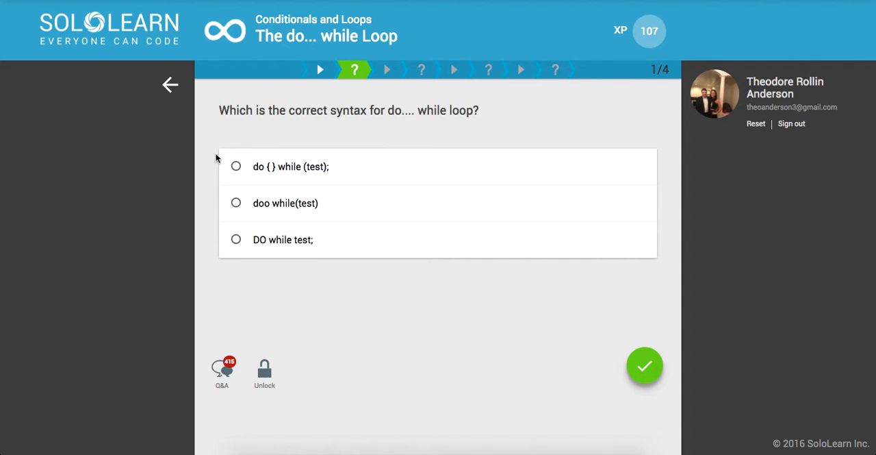
{"action": "mouse_move", "coordinate": [276, 173]}
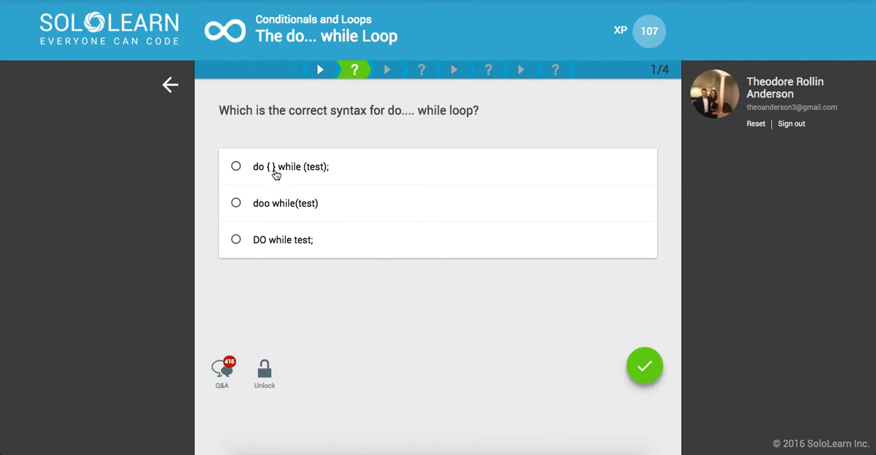
{"action": "mouse_move", "coordinate": [259, 170]}
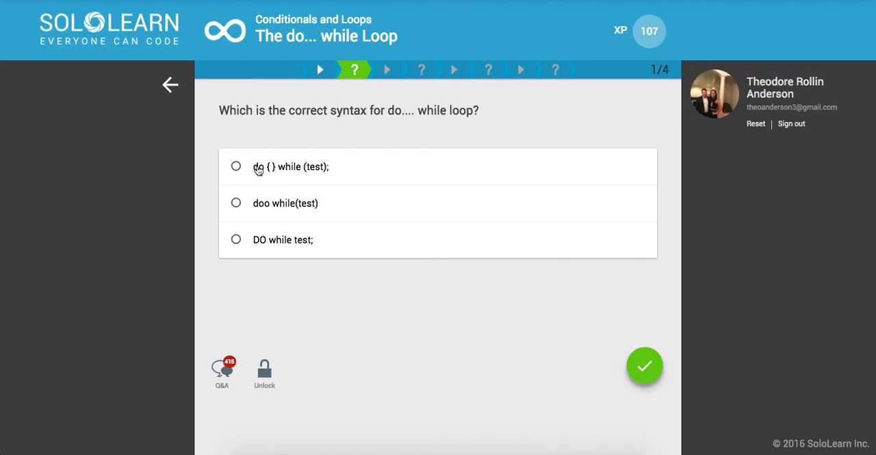
{"action": "mouse_move", "coordinate": [259, 203]}
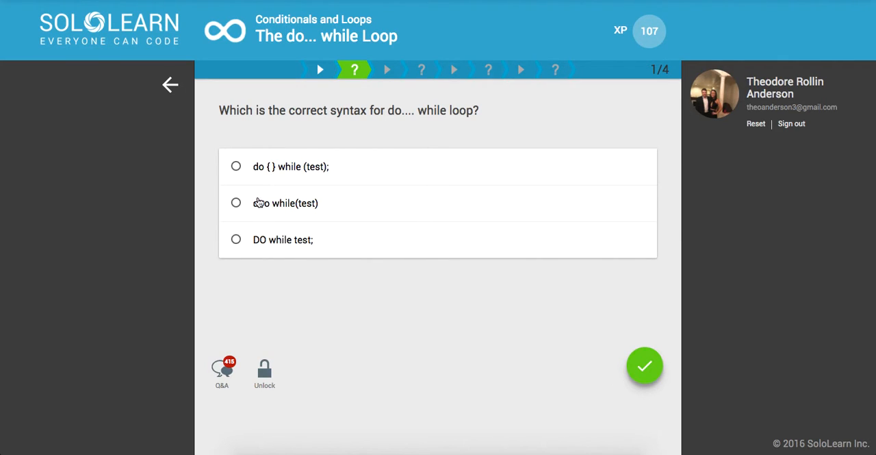
{"action": "mouse_move", "coordinate": [248, 160]}
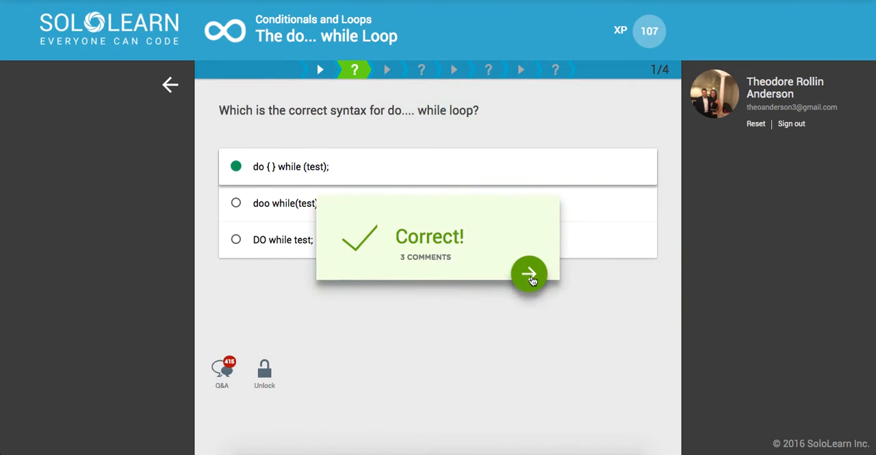
{"action": "left_click", "coordinate": [530, 274]}
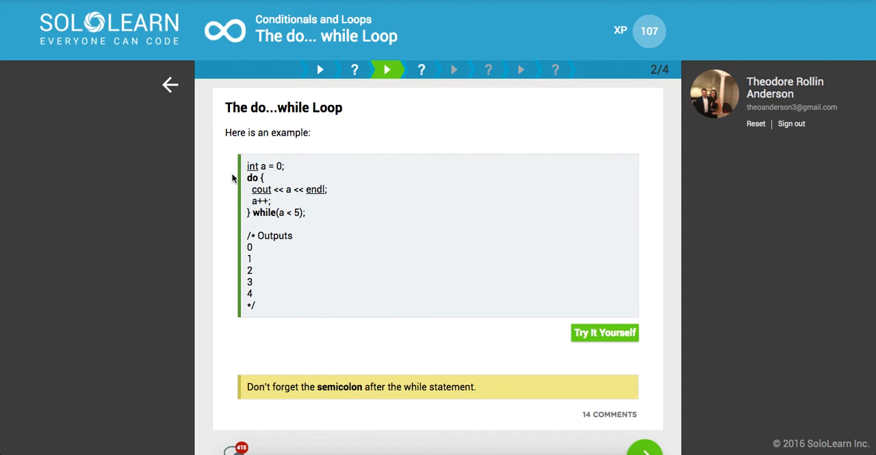
{"action": "mouse_move", "coordinate": [262, 187]}
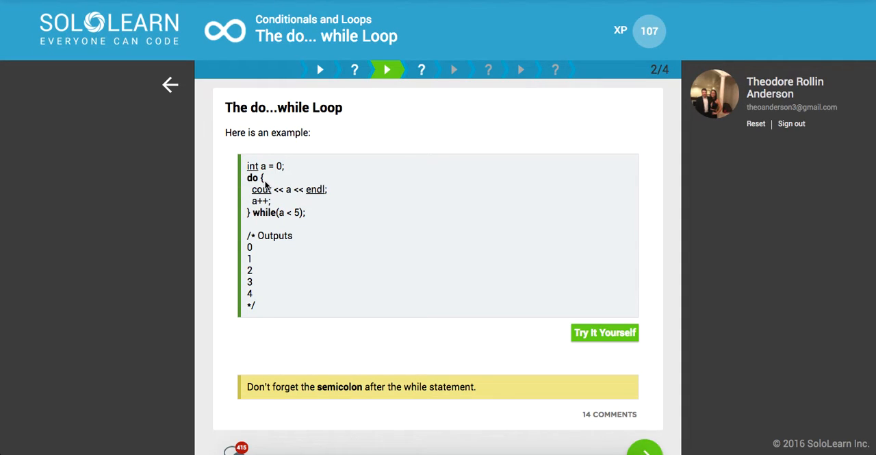
{"action": "mouse_move", "coordinate": [304, 202]}
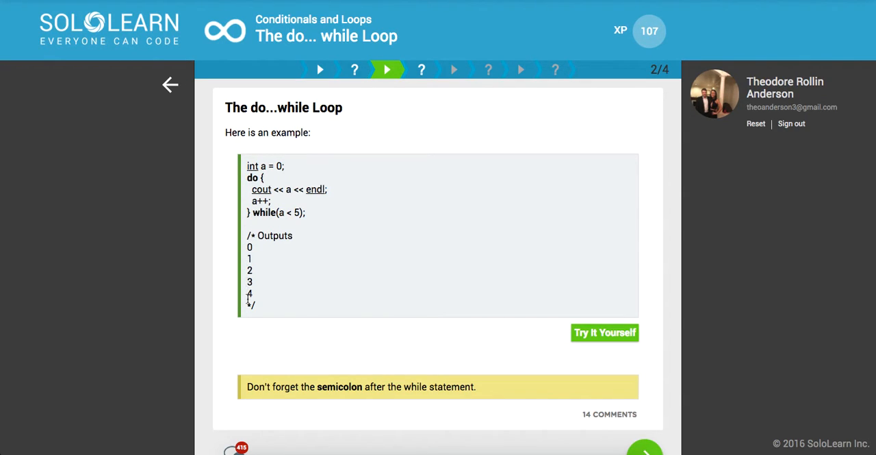
{"action": "mouse_move", "coordinate": [285, 263]}
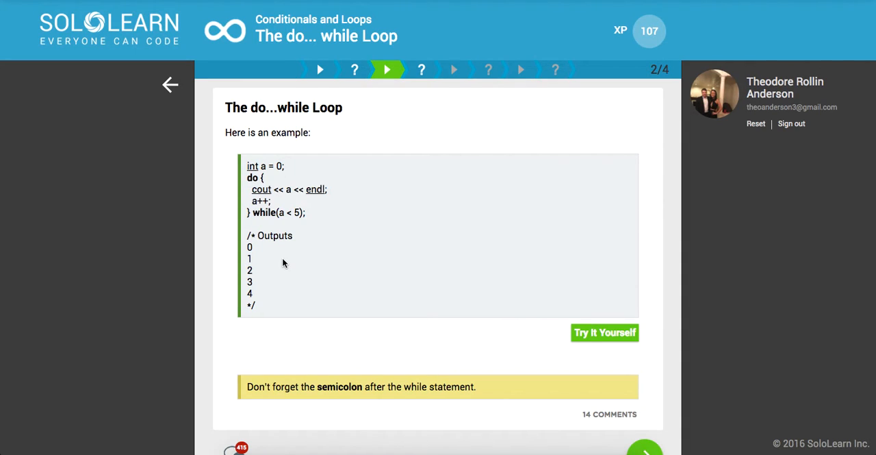
{"action": "mouse_move", "coordinate": [279, 200]}
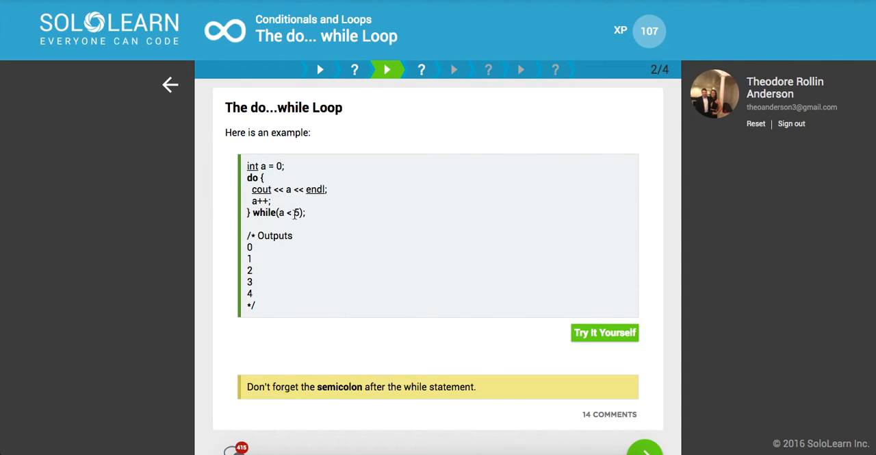
{"action": "scroll", "scroll_direction": "down", "scroll_amount": 3}
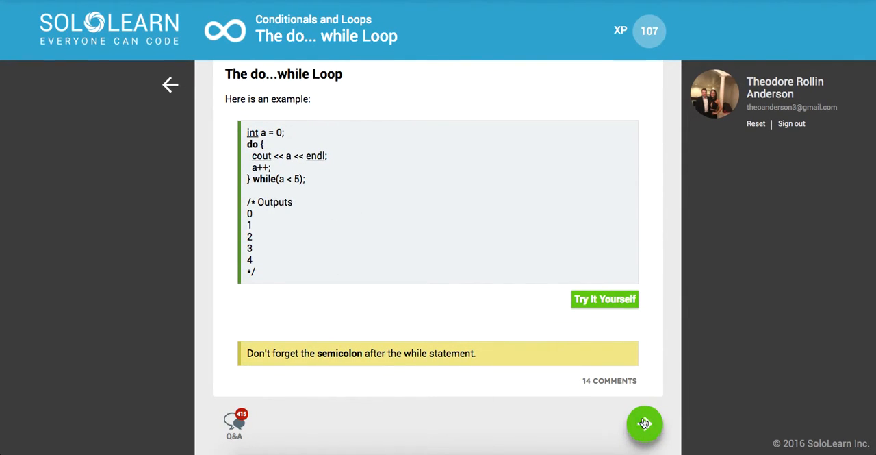
- Fill the blanks with 'while' and '10' so x prints ten times, marked correct
{"action": "left_click", "coordinate": [644, 423]}
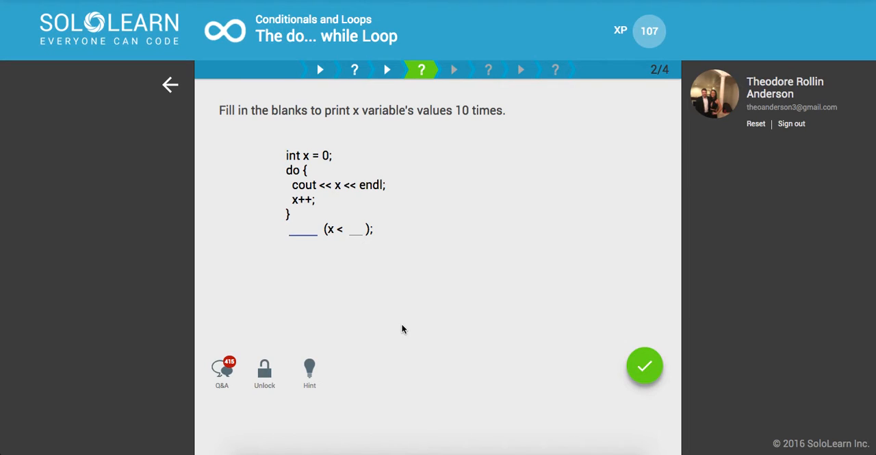
{"action": "type", "text": "W"}
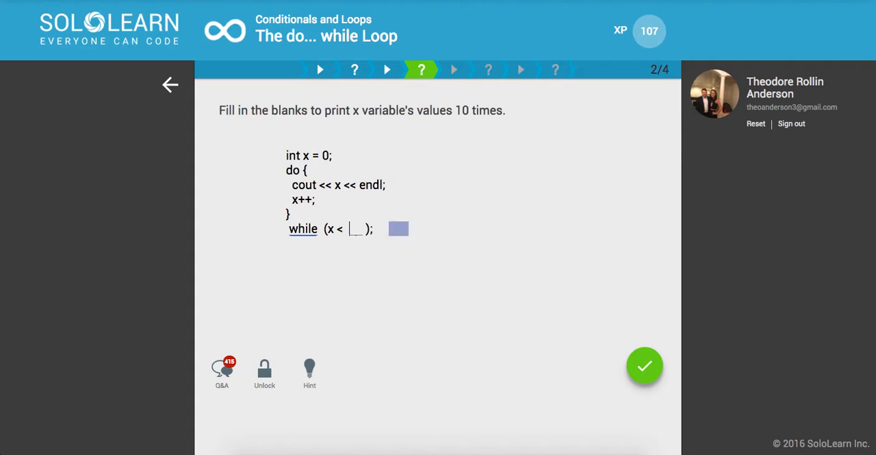
{"action": "type", "text": "10"}
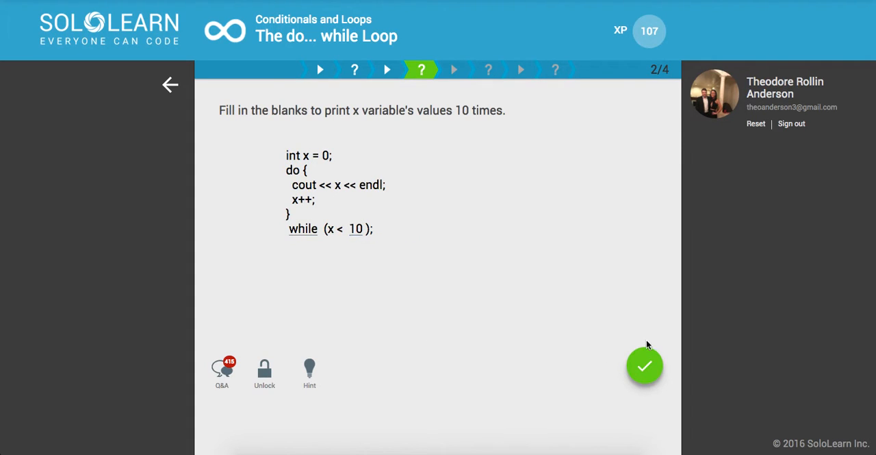
{"action": "left_click", "coordinate": [643, 364]}
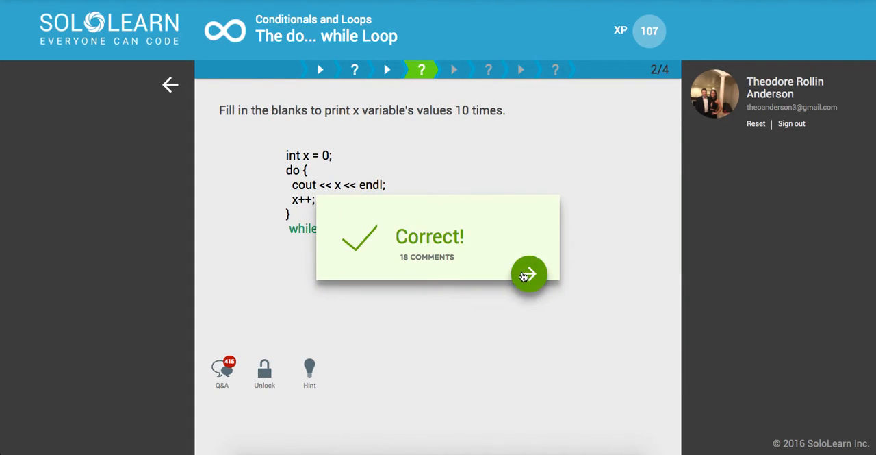
{"action": "left_click", "coordinate": [528, 274]}
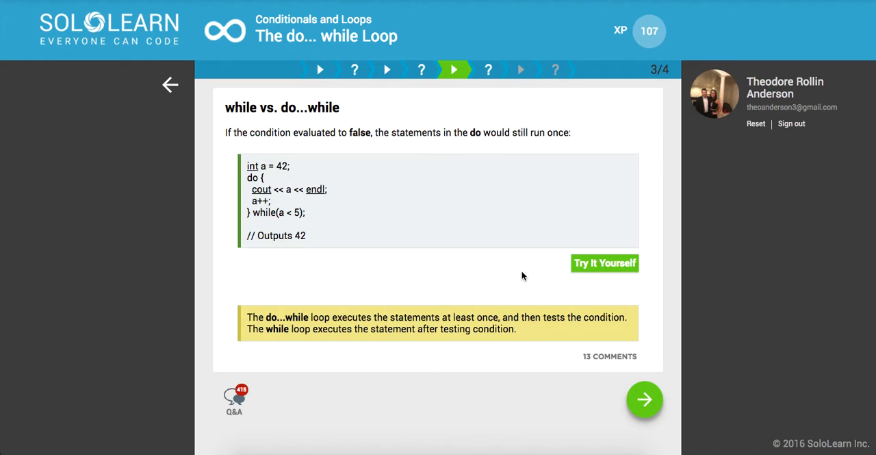
{"action": "mouse_move", "coordinate": [312, 220]}
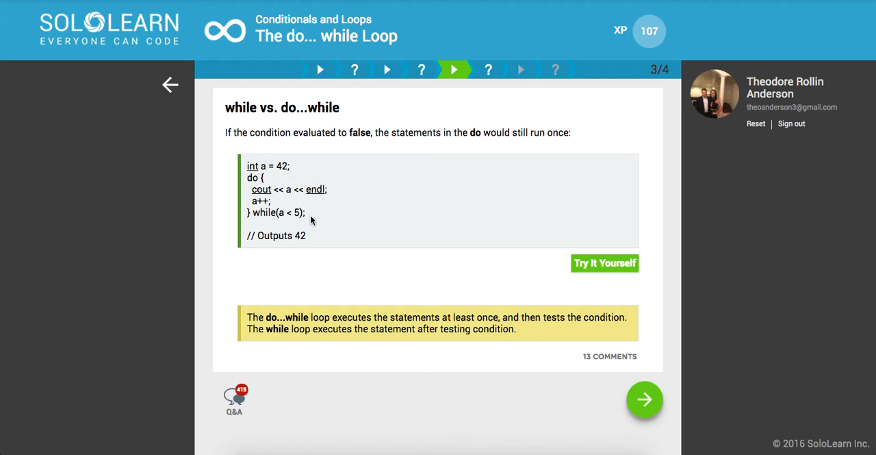
{"action": "mouse_move", "coordinate": [276, 186]}
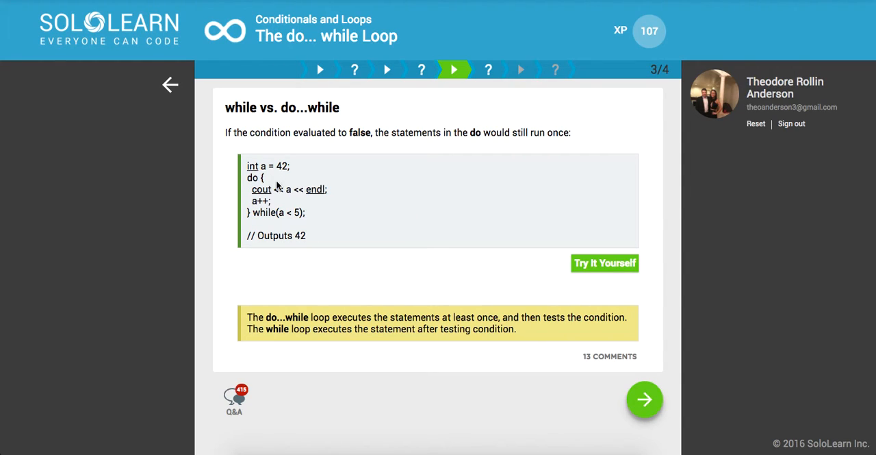
{"action": "mouse_move", "coordinate": [255, 213]}
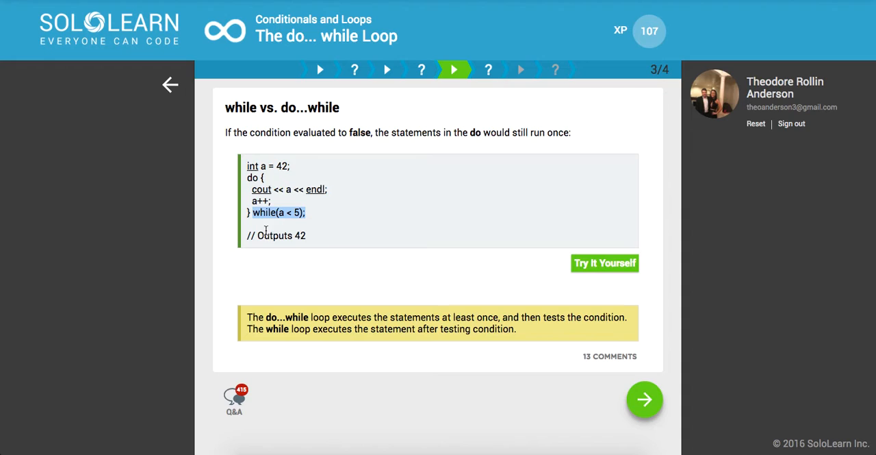
{"action": "mouse_move", "coordinate": [263, 235]}
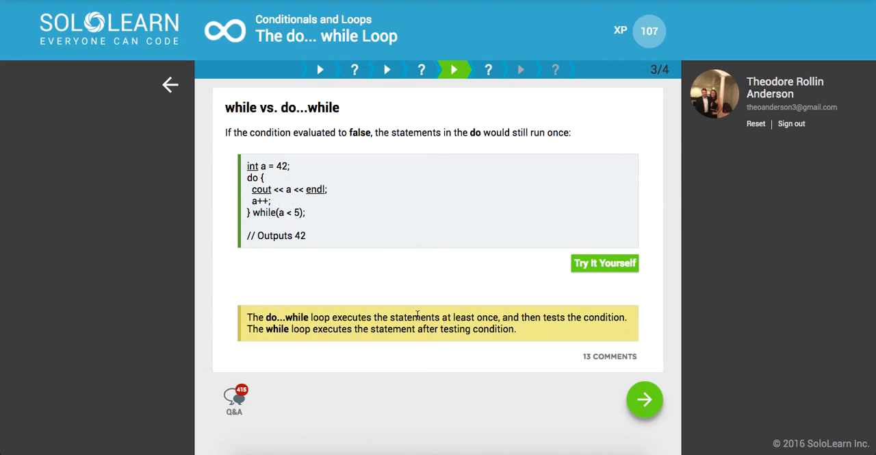
{"action": "mouse_move", "coordinate": [435, 334]}
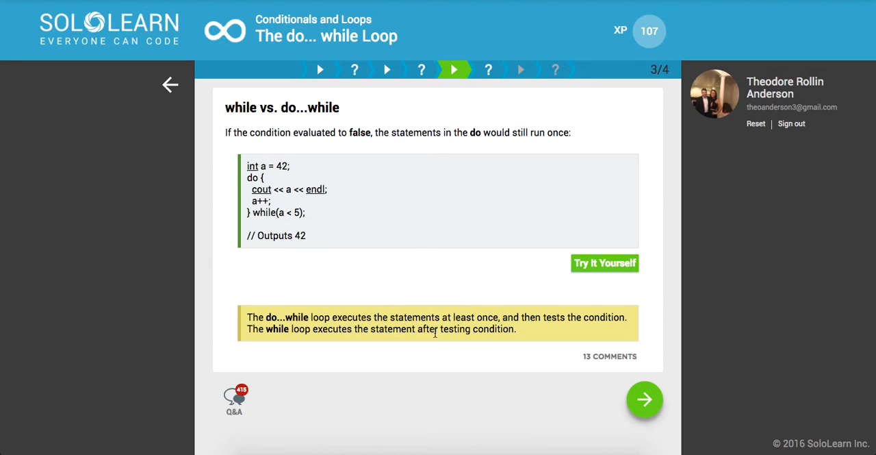
- Advance from the while vs. do...while page to the loop-difference question
{"action": "left_click", "coordinate": [643, 400]}
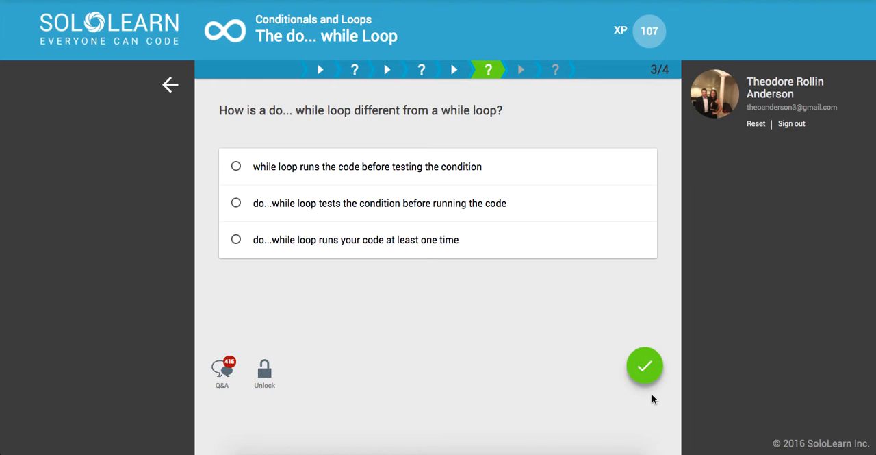
{"action": "mouse_move", "coordinate": [382, 283]}
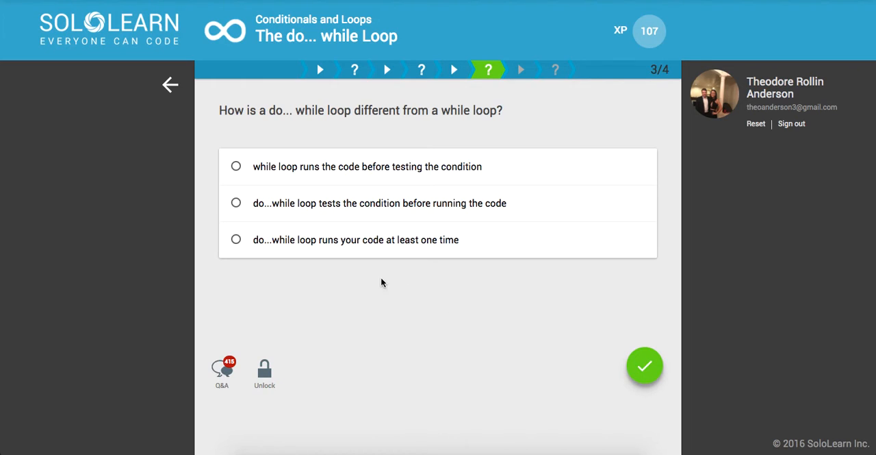
{"action": "mouse_move", "coordinate": [277, 252]}
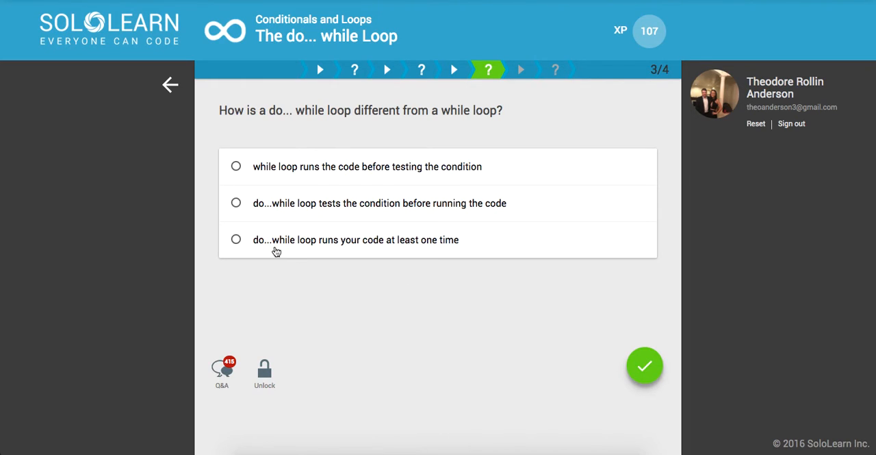
- Submit 'do...while loop runs your code at least one time' as the answer
{"action": "left_click", "coordinate": [235, 238]}
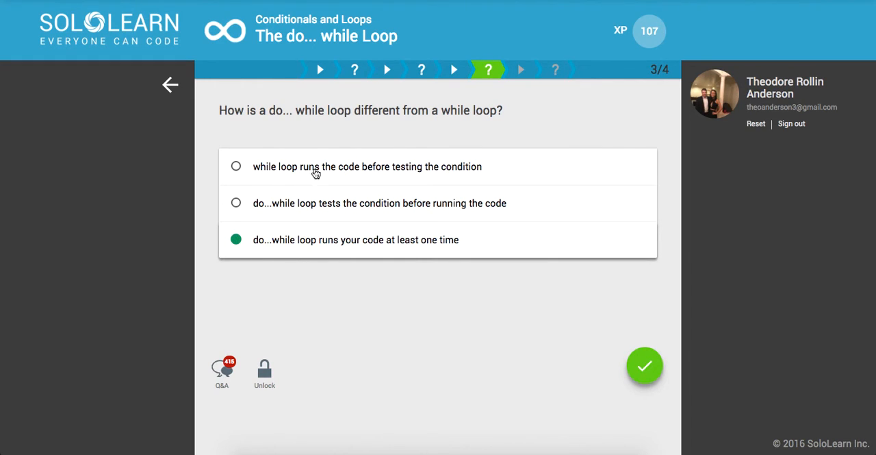
{"action": "mouse_move", "coordinate": [293, 178]}
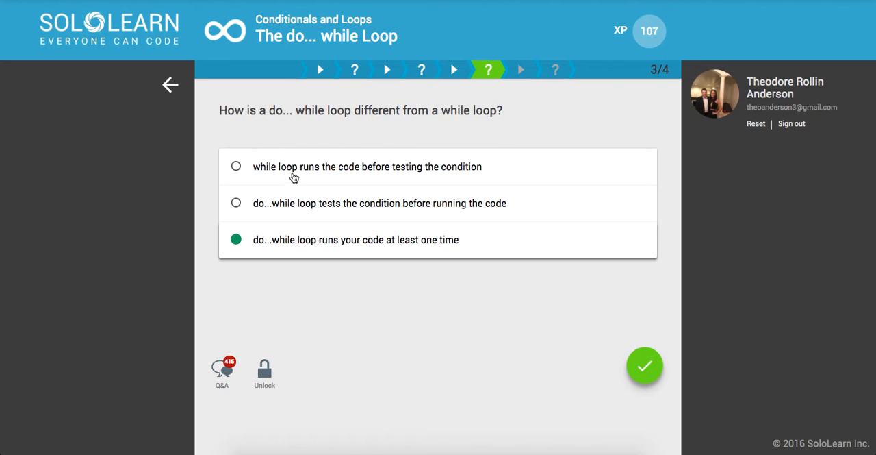
{"action": "mouse_move", "coordinate": [367, 216]}
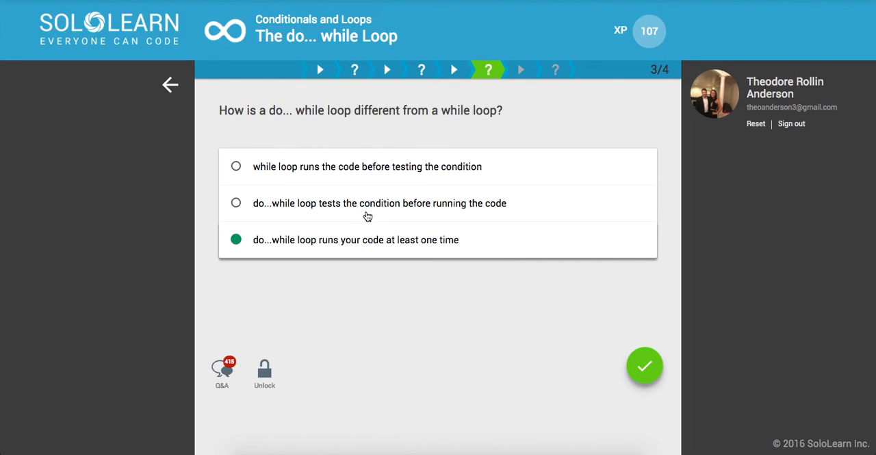
{"action": "left_click", "coordinate": [644, 364]}
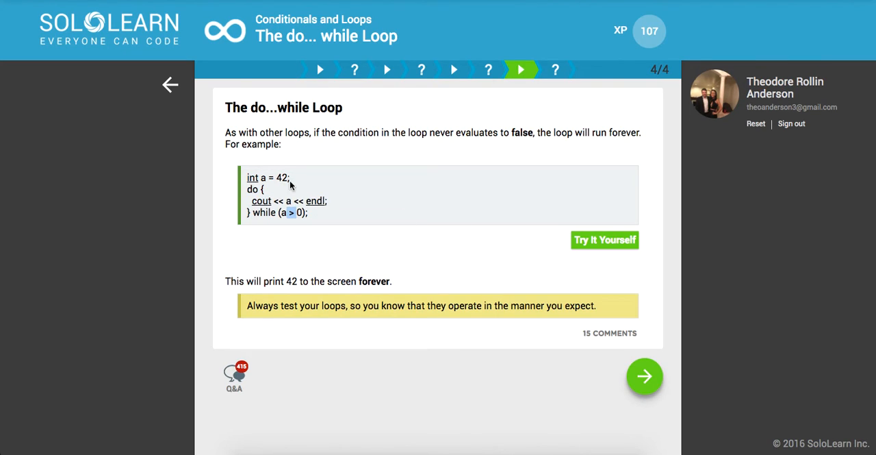
{"action": "mouse_move", "coordinate": [325, 208]}
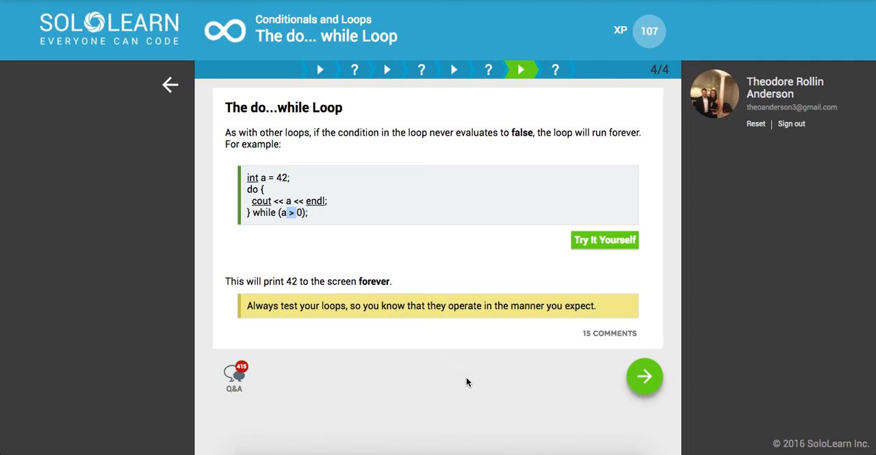
- Start the final fill-in, revisiting the infinite-loop page before answering
{"action": "left_click", "coordinate": [643, 375]}
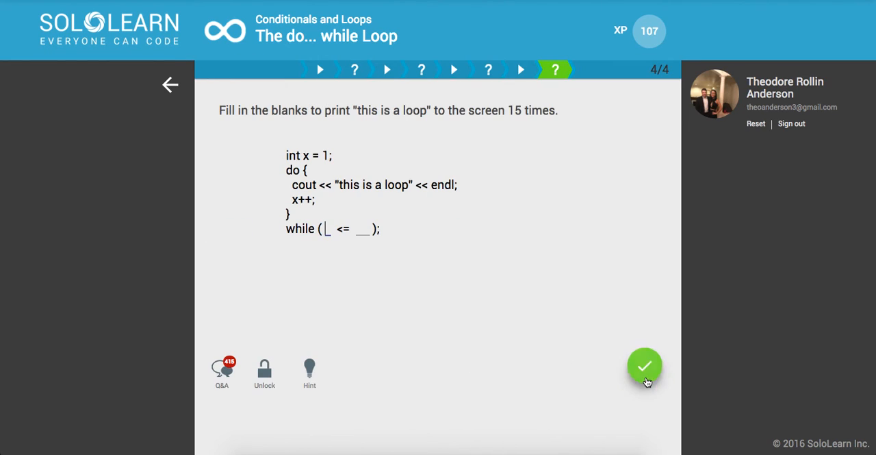
{"action": "mouse_move", "coordinate": [447, 247]}
{"action": "type", "text": "x"}
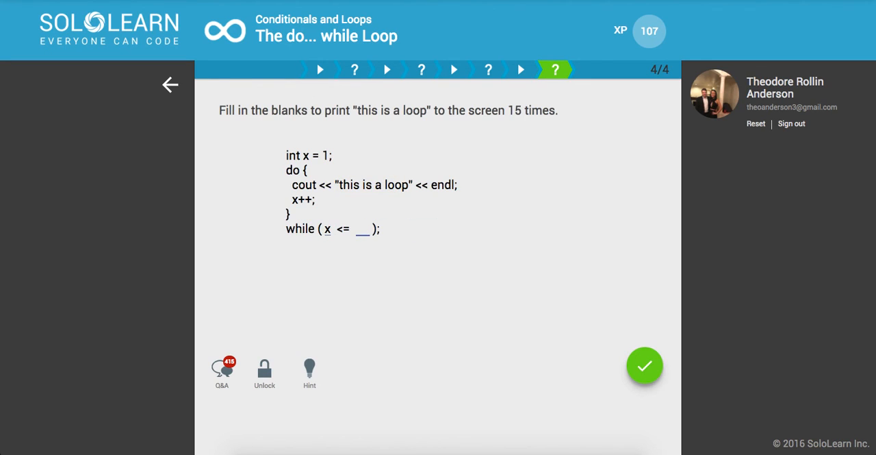
{"action": "type", "text": "1"}
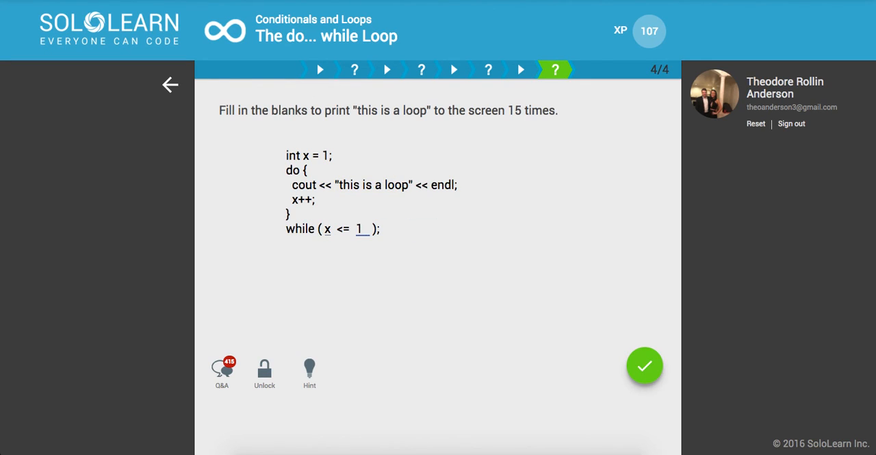
{"action": "left_click", "coordinate": [643, 365]}
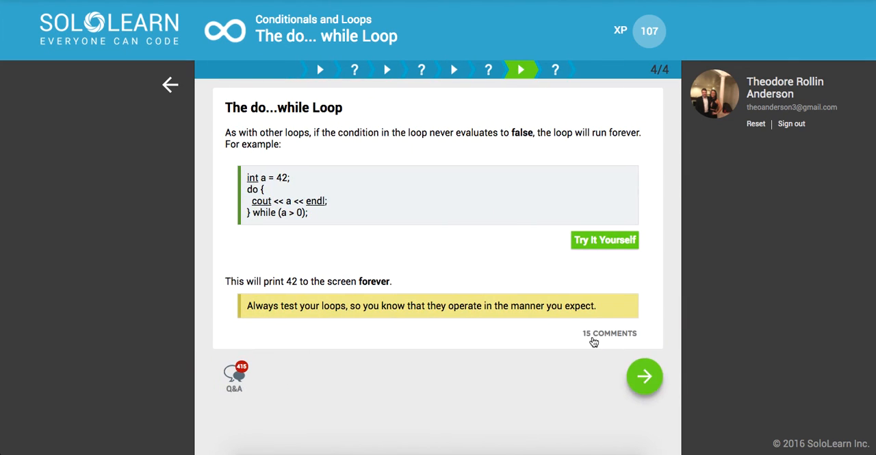
{"action": "left_click", "coordinate": [644, 375]}
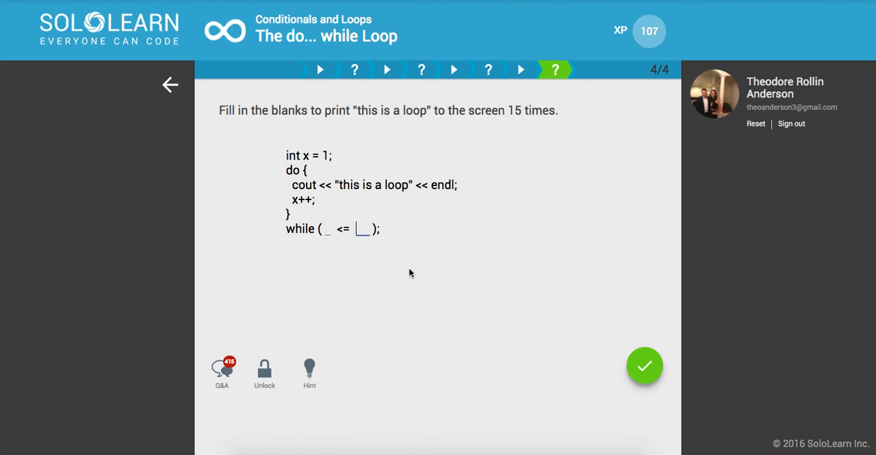
- Complete the condition as while (x <= 15), get it marked correct, and return to the module list
{"action": "type", "text": "15"}
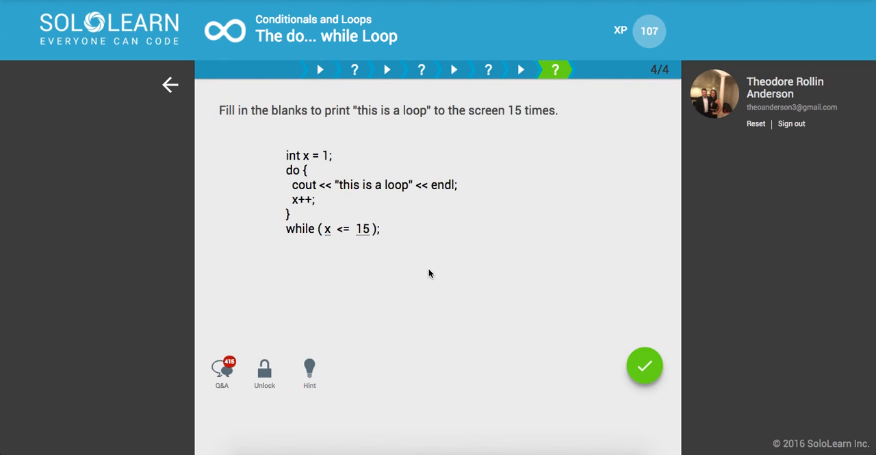
{"action": "left_click", "coordinate": [644, 364]}
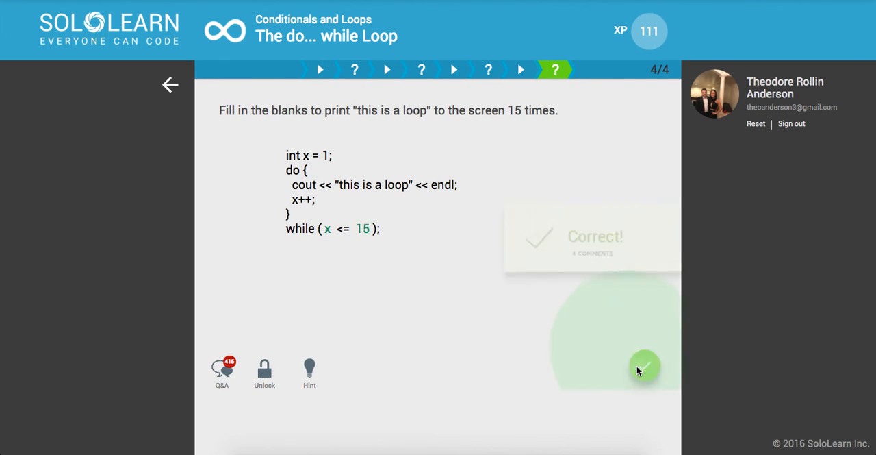
{"action": "left_click", "coordinate": [644, 367]}
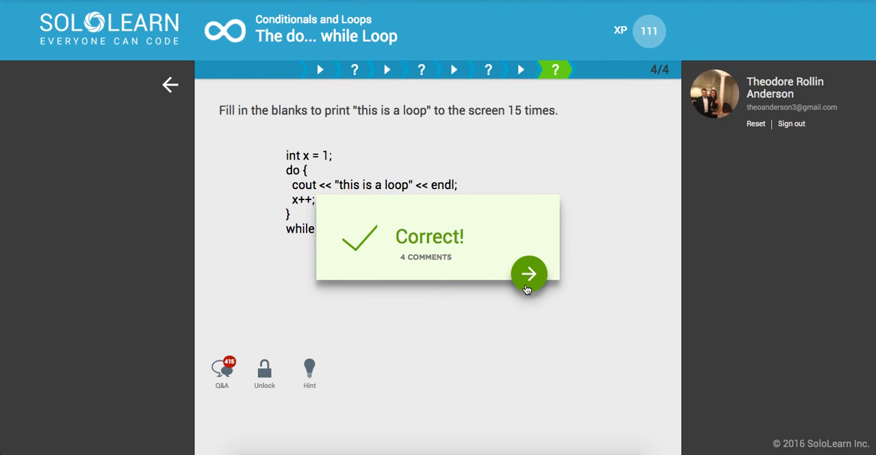
{"action": "left_click", "coordinate": [529, 274]}
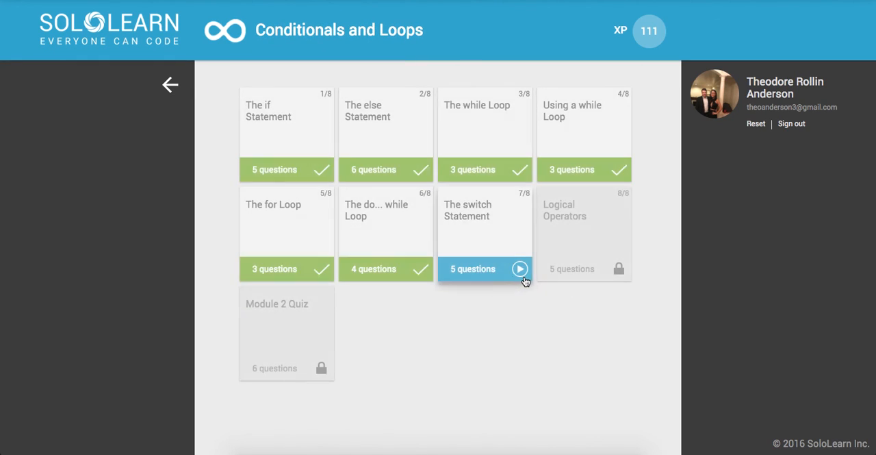
{"action": "mouse_move", "coordinate": [526, 321]}
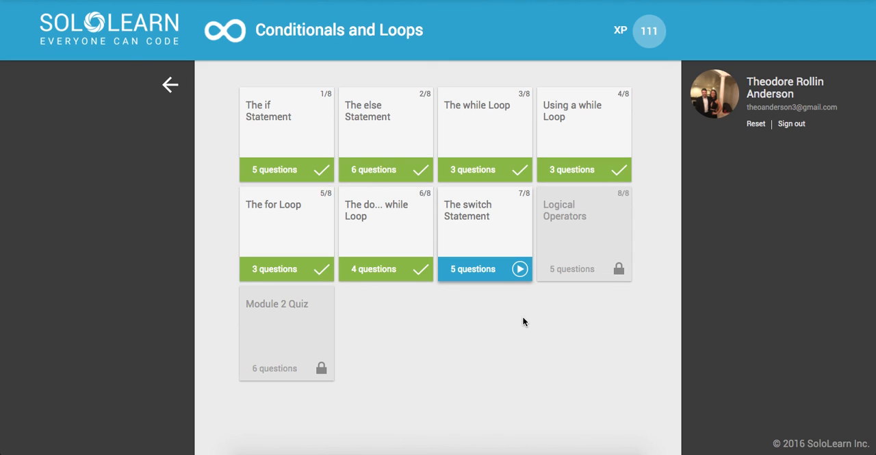
{"action": "mouse_move", "coordinate": [526, 326]}
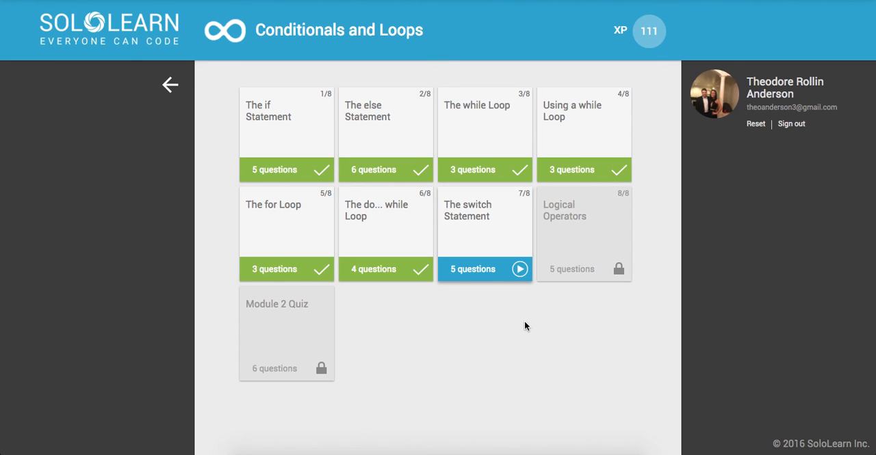
{"action": "mouse_move", "coordinate": [567, 396]}
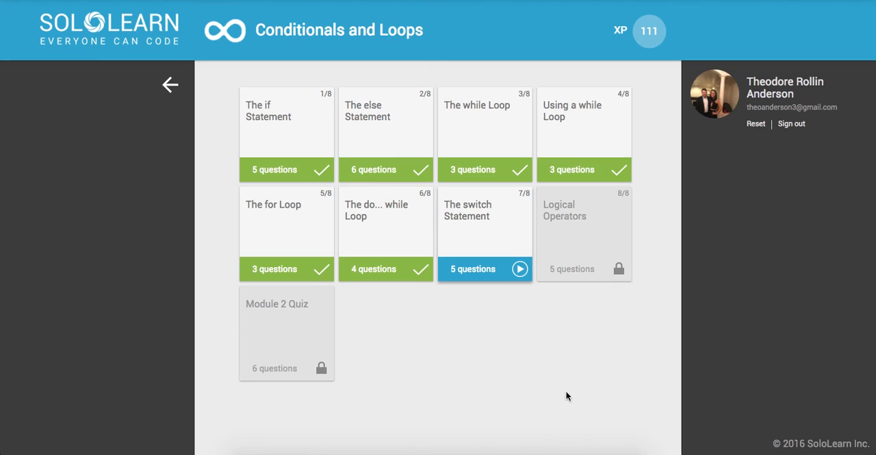